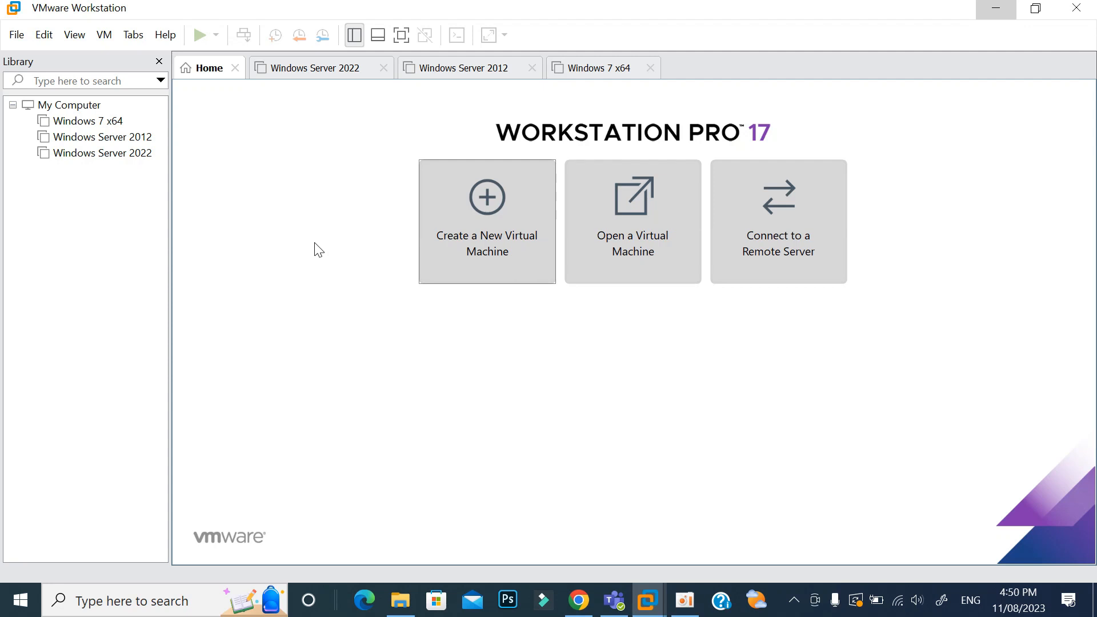
mouse_move(330, 243)
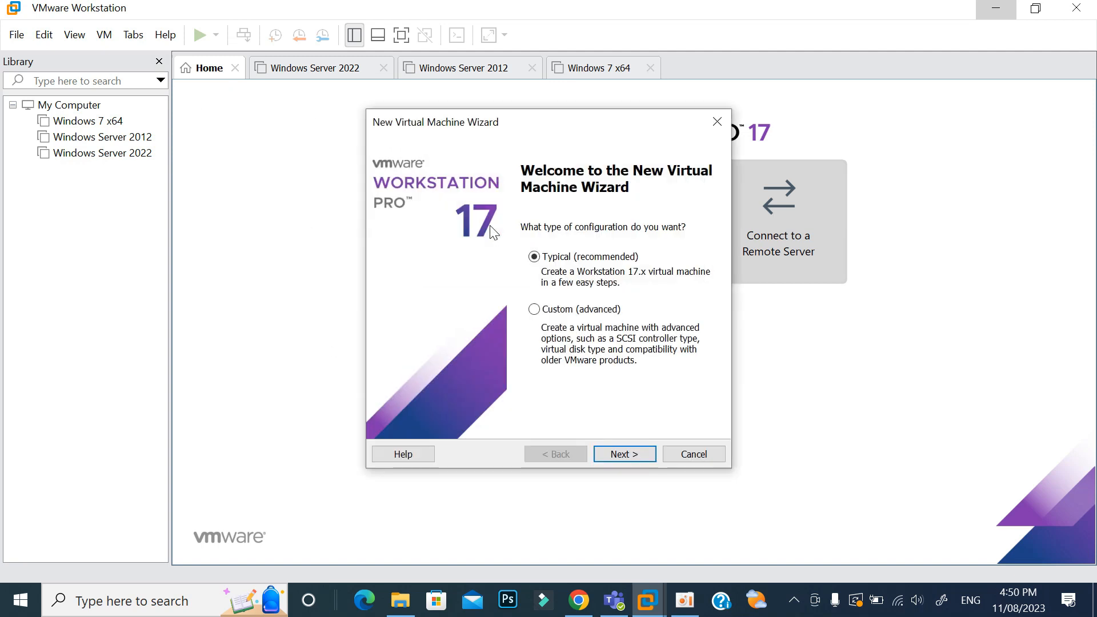
Step: Start a Typical new VM installing from the VMvisor installer ISO, detected as ESXi 6.x
left_click(622, 453)
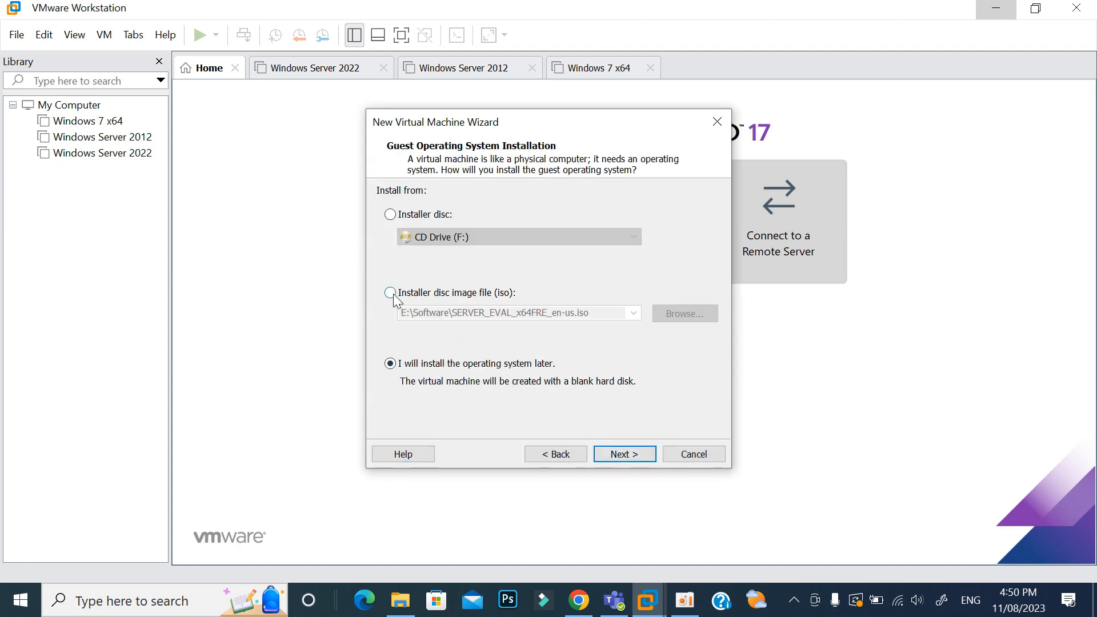
left_click(390, 293)
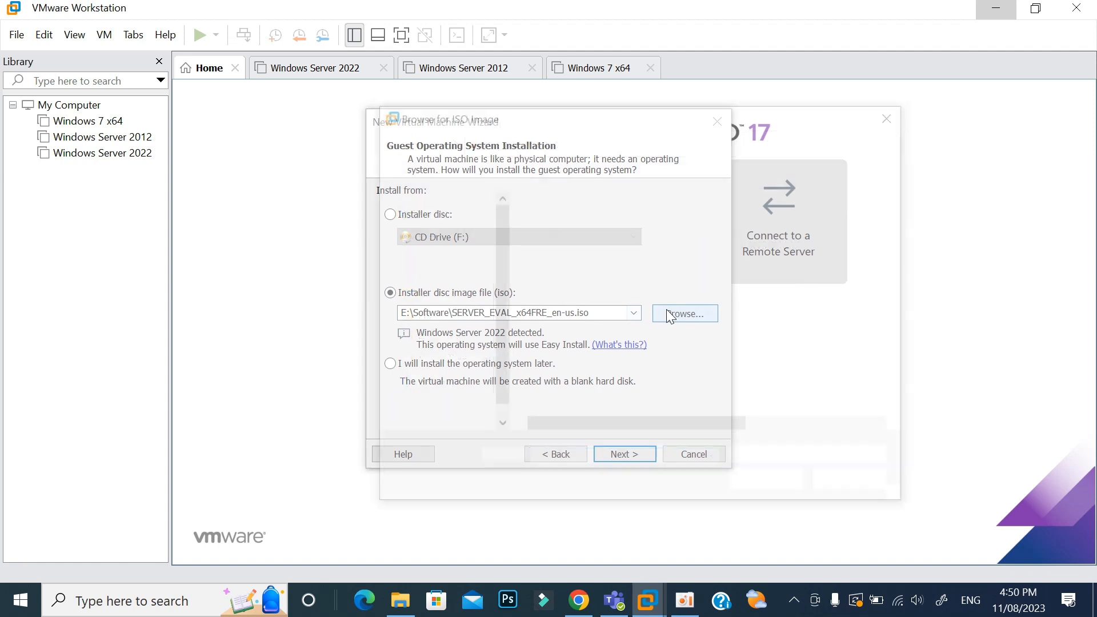
left_click(683, 312)
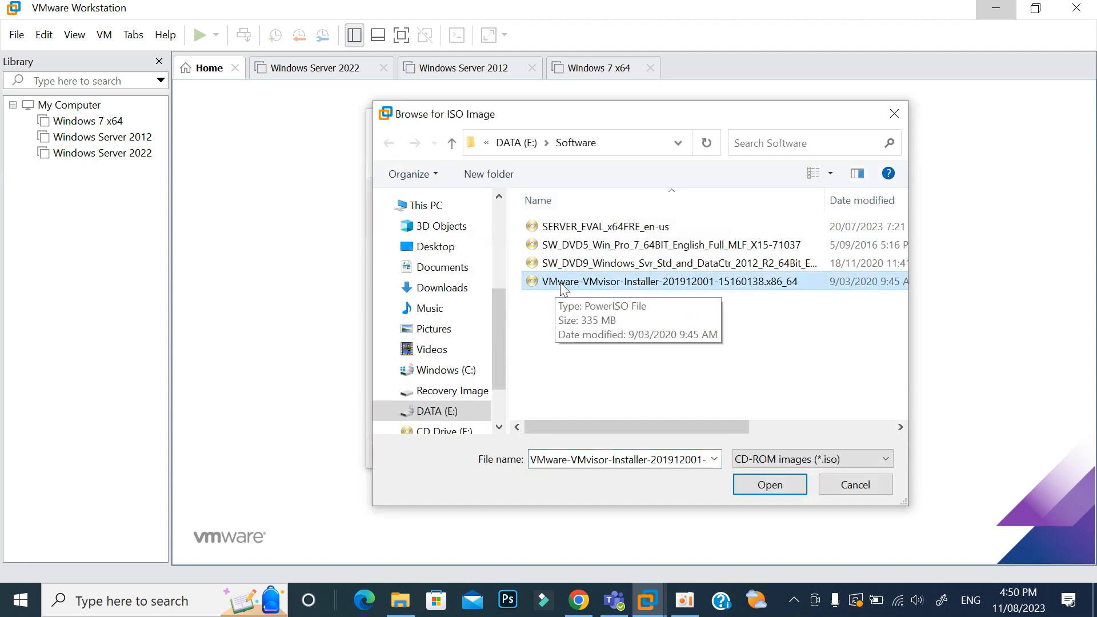
mouse_move(769, 484)
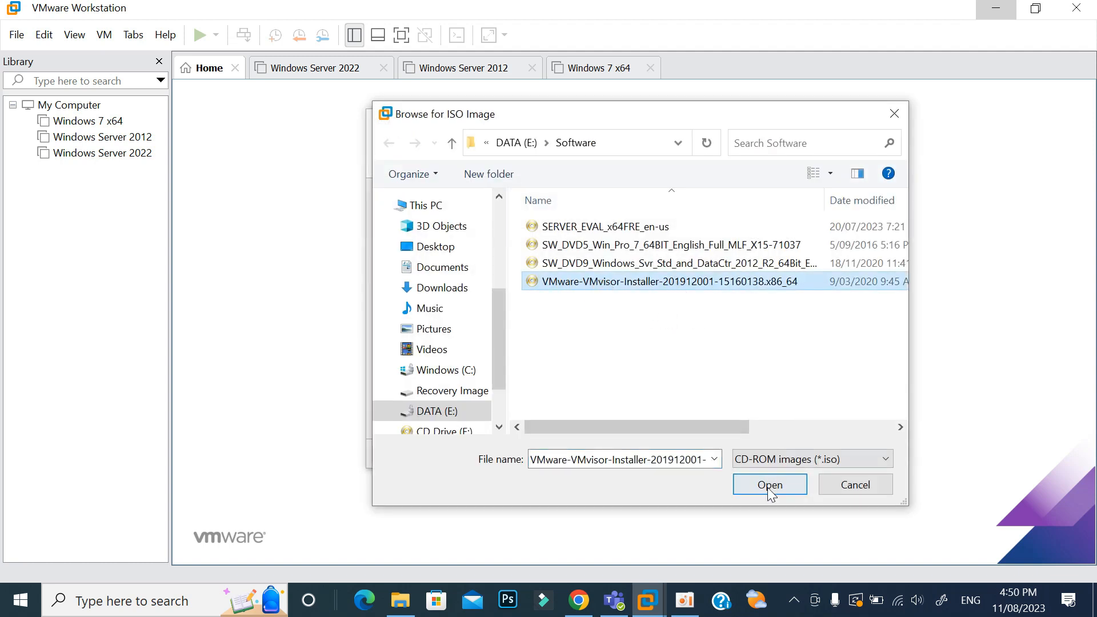
left_click(769, 484)
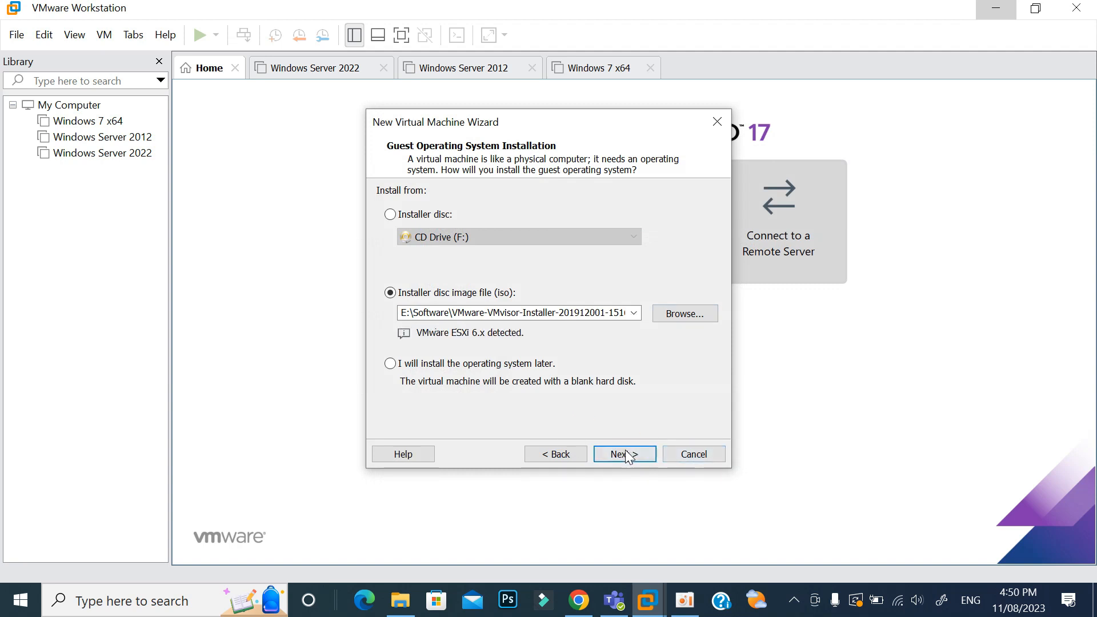
Step: Set the VM location to E:\Vmware Folder\Vmware ESXI 6.7.0
left_click(623, 454)
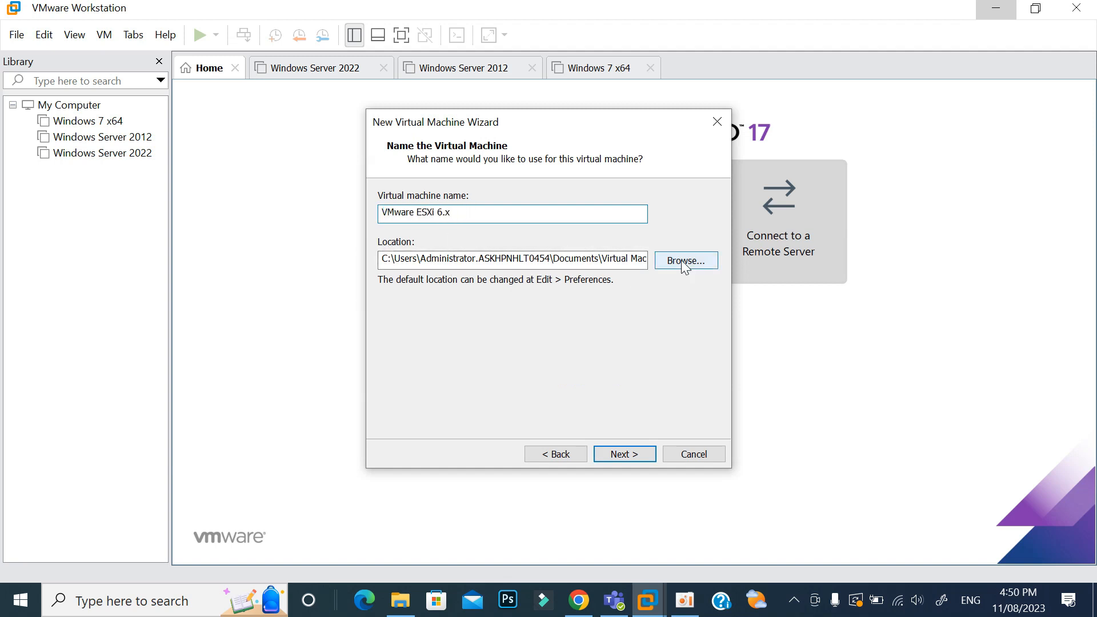
left_click(685, 261)
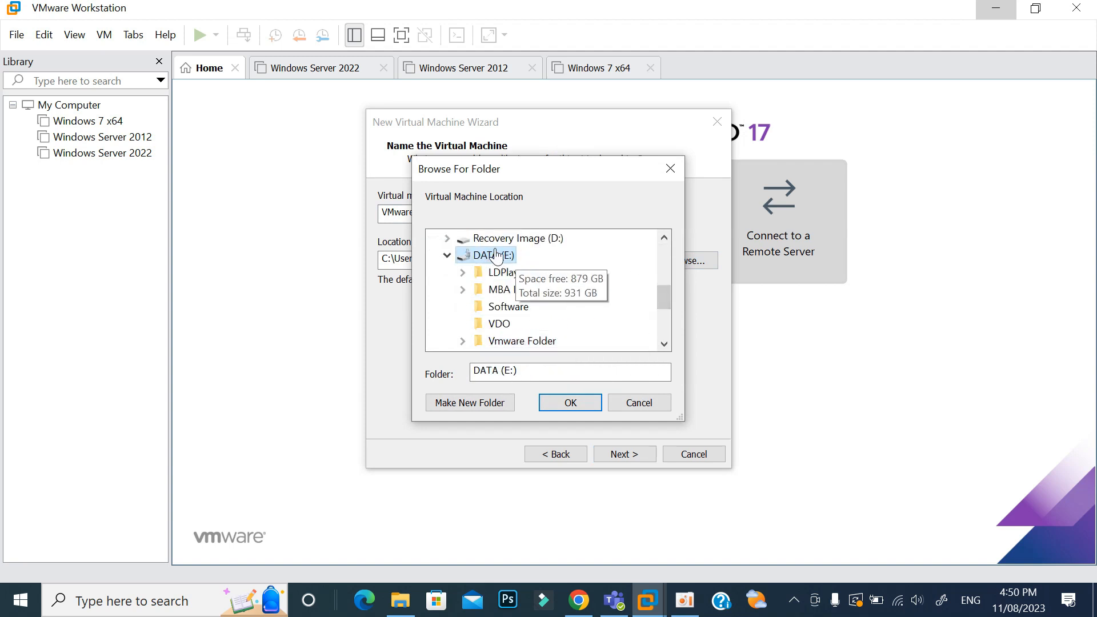
mouse_move(520, 341)
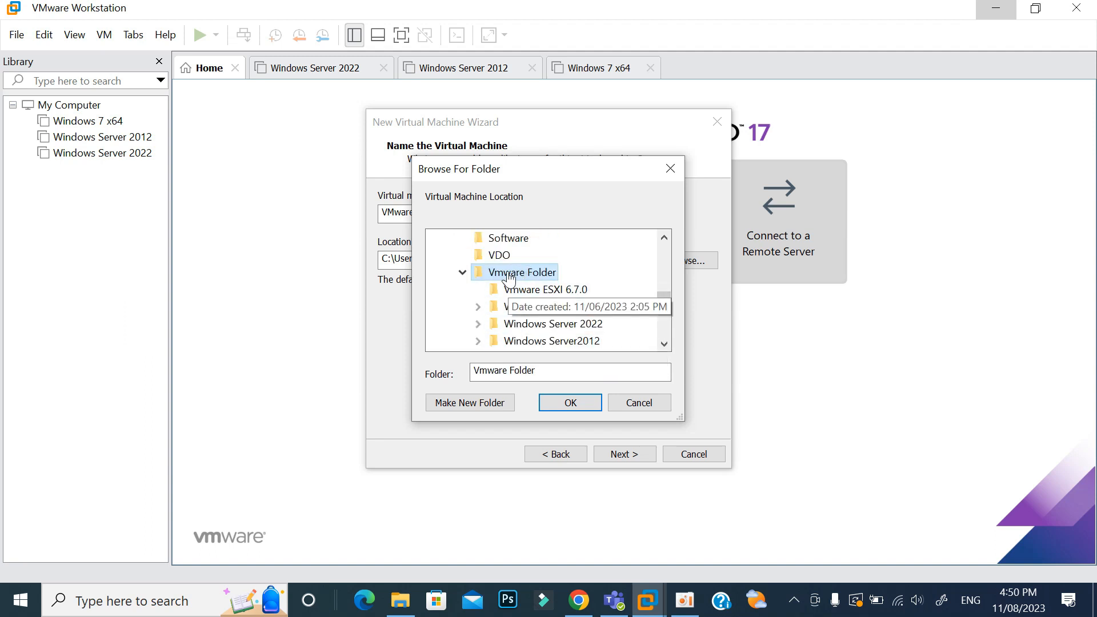
left_click(552, 290)
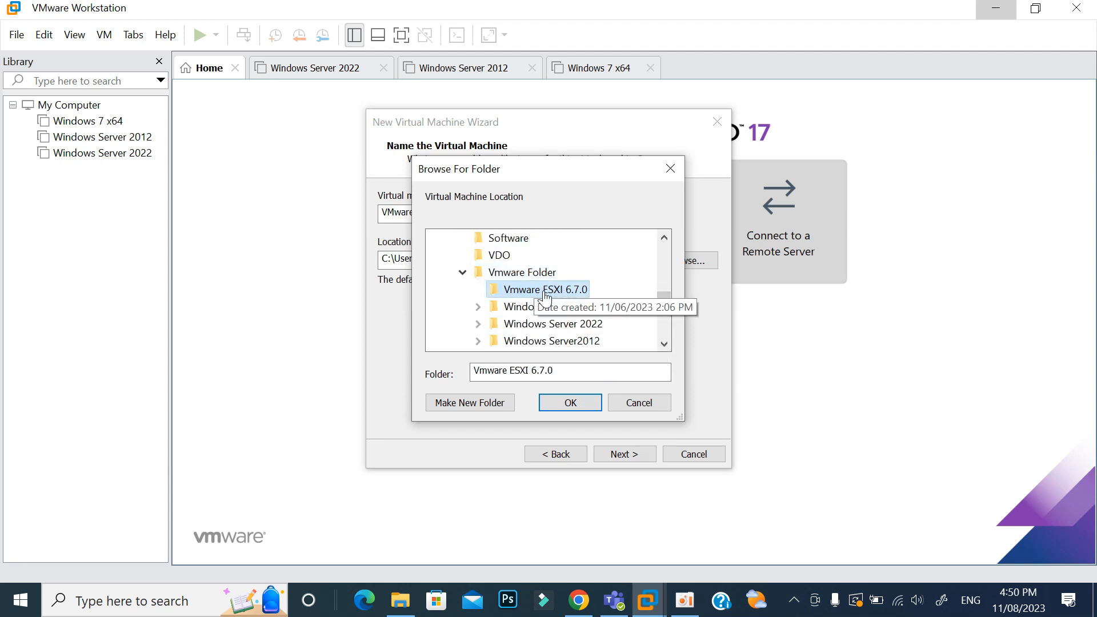
left_click(570, 402)
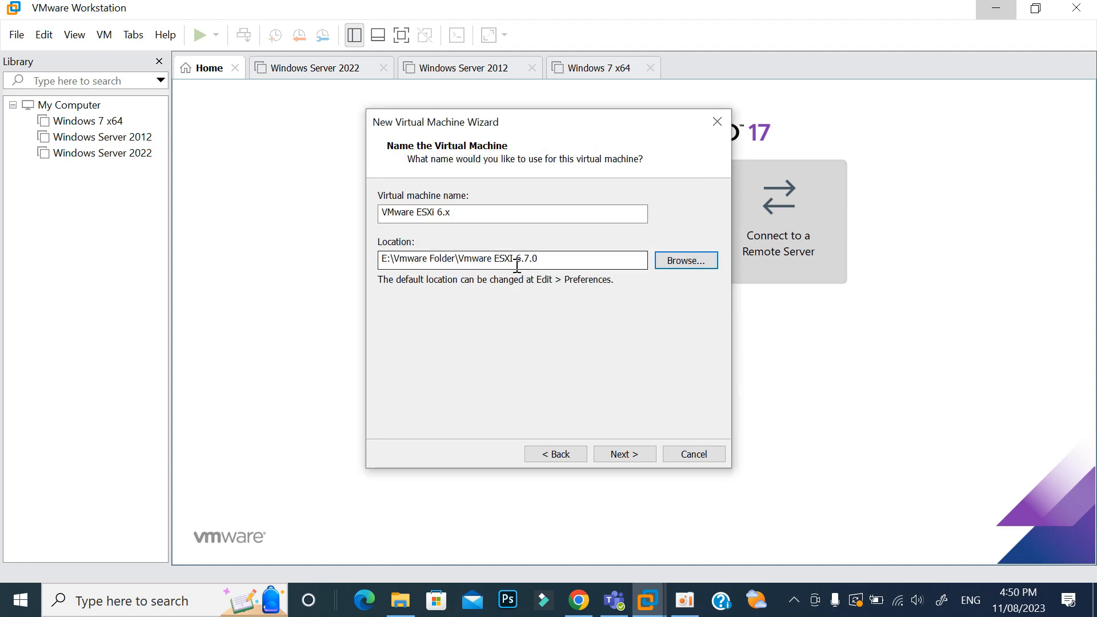
Step: Give the VM a 100 GB split disk and finish creating it
left_click(623, 453)
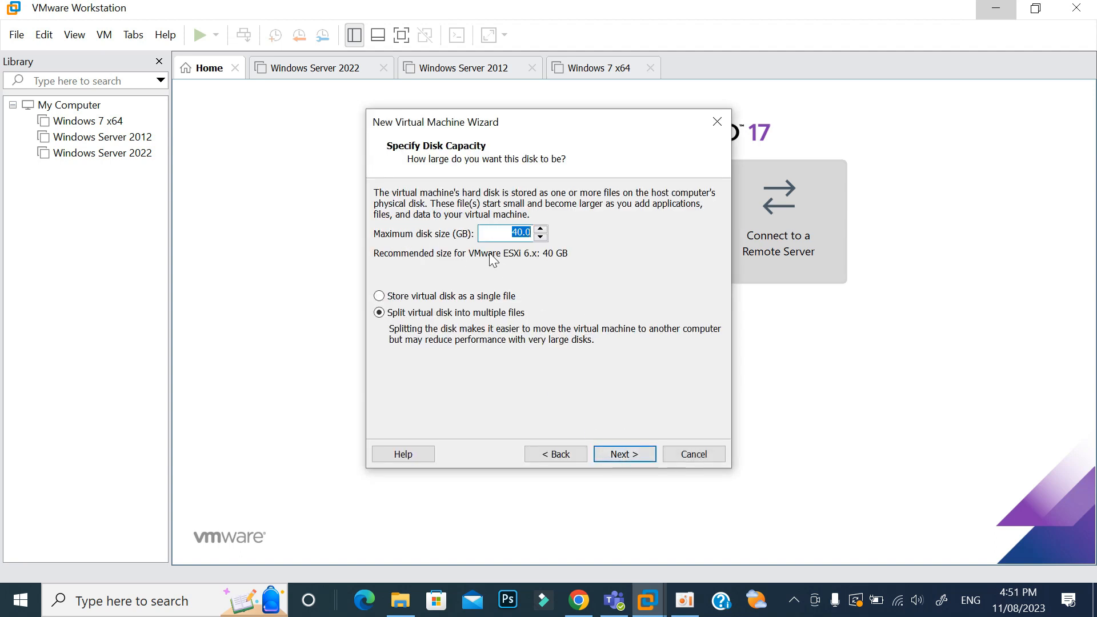
type("100")
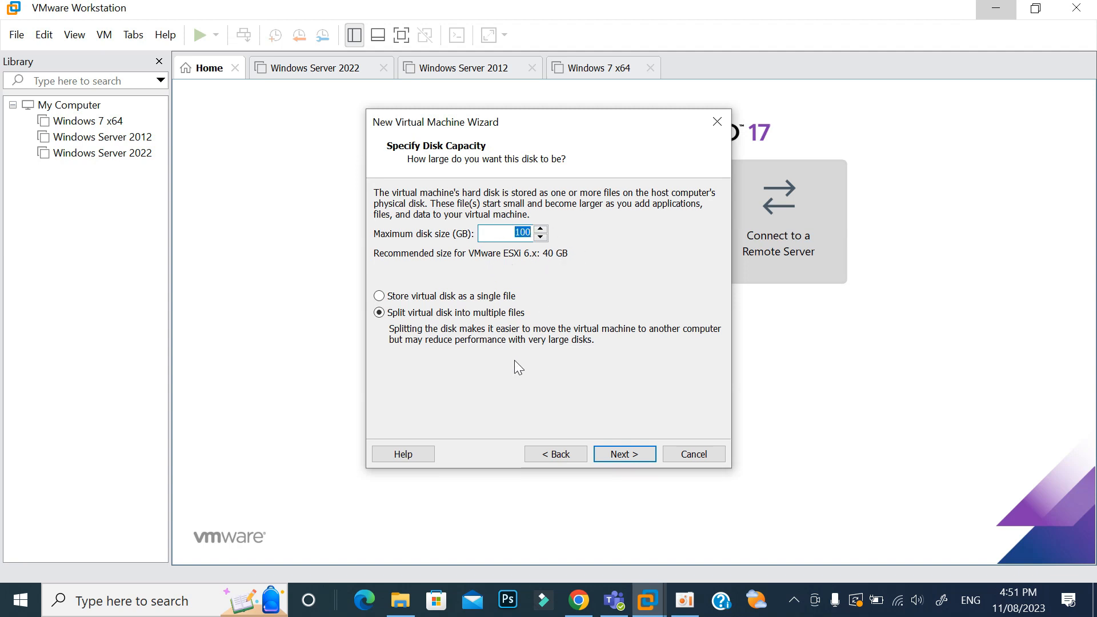
left_click(623, 453)
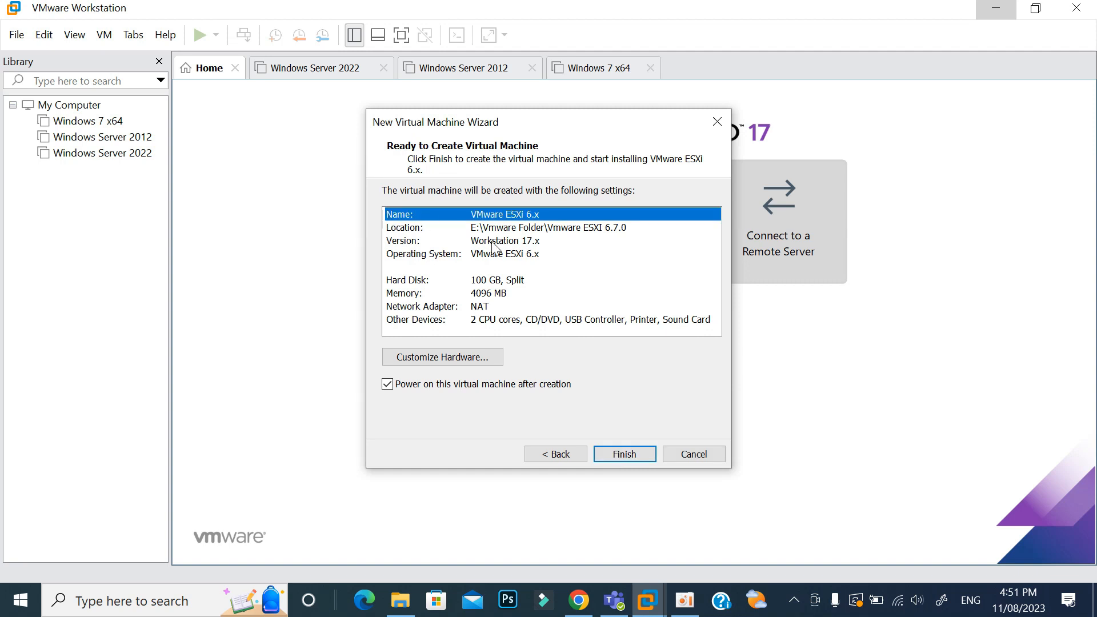
left_click(505, 240)
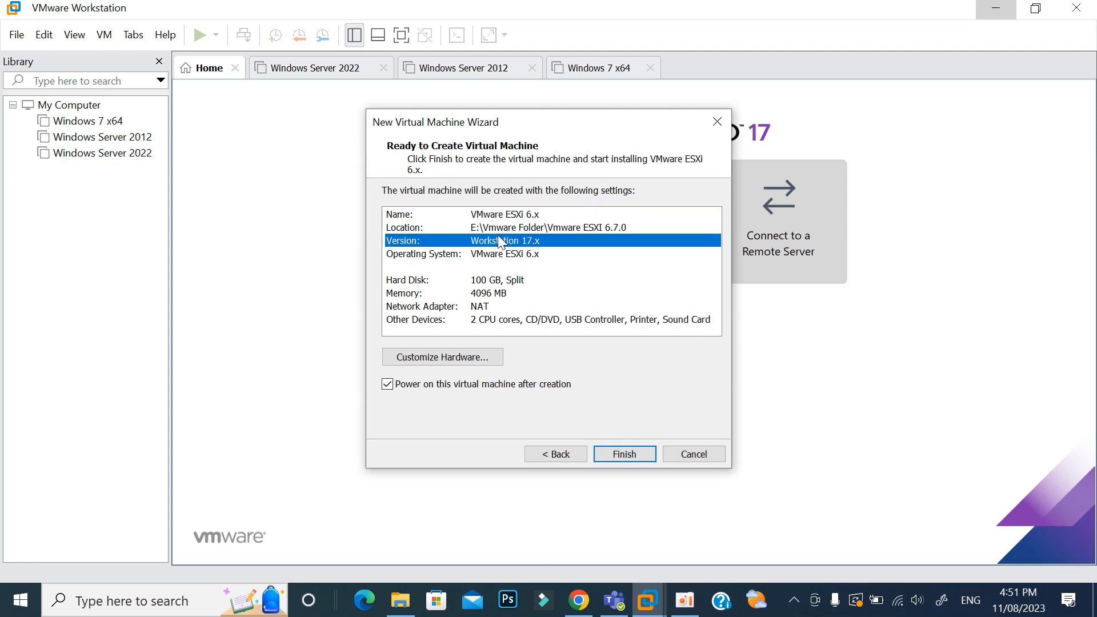
left_click(622, 453)
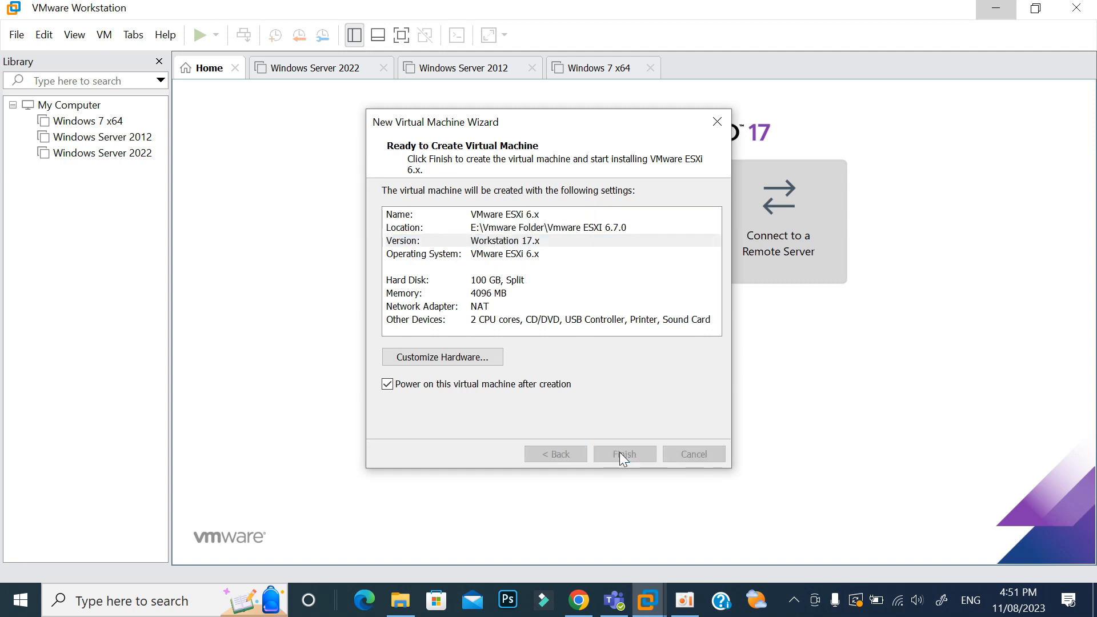
left_click(623, 453)
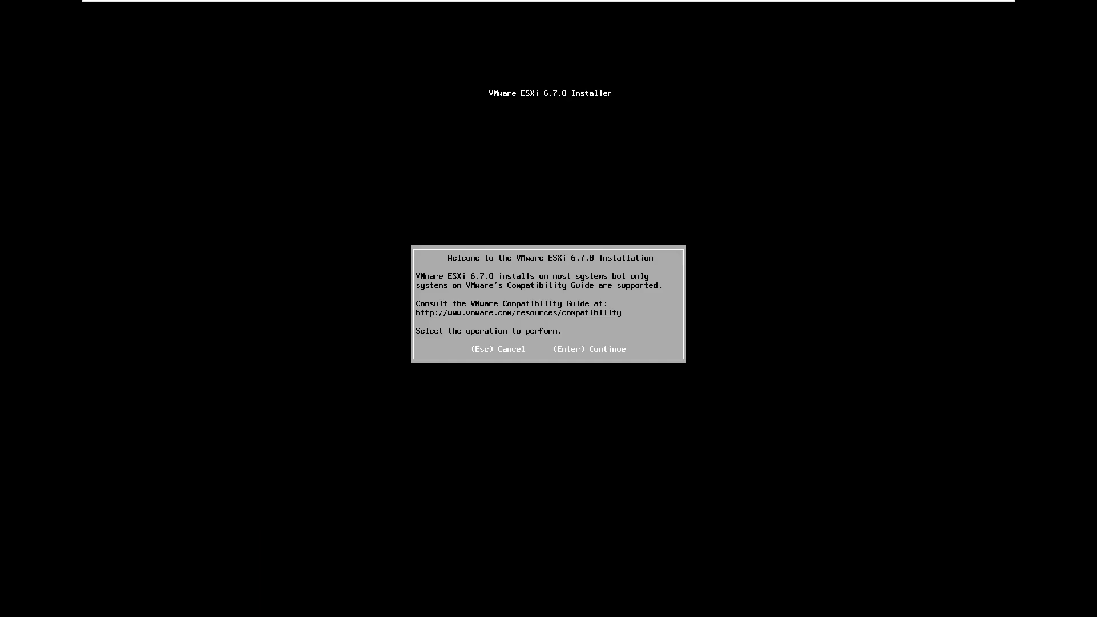
Step: Accept the ESXi license, choose the 100 GB local disk, and keep US Default keyboard
key("Enter")
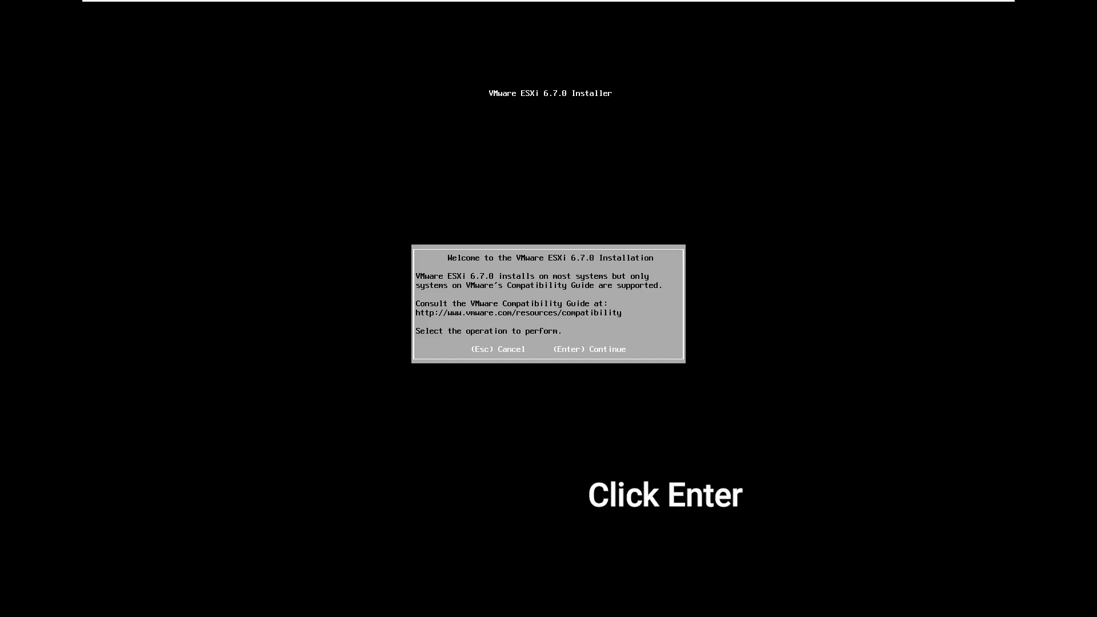
key("enter")
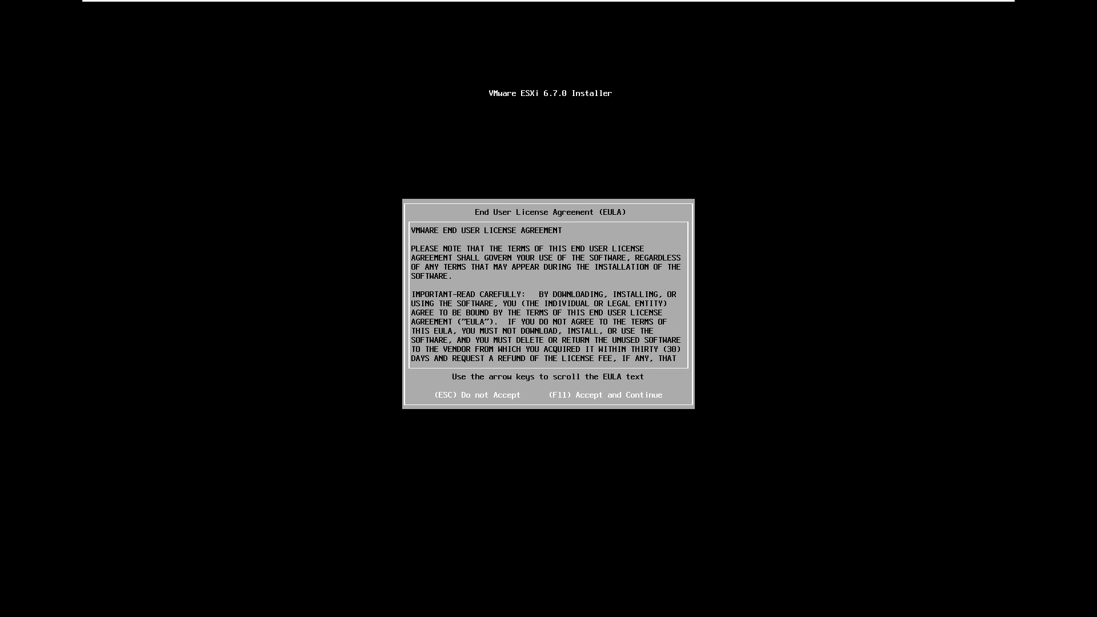
key("f11")
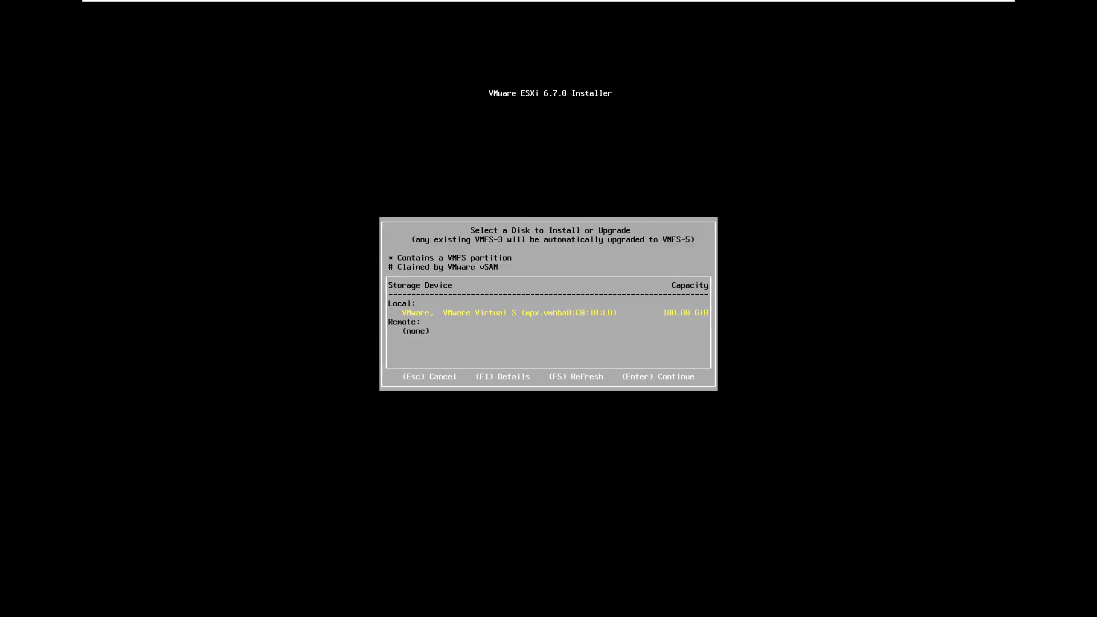
key("Enter")
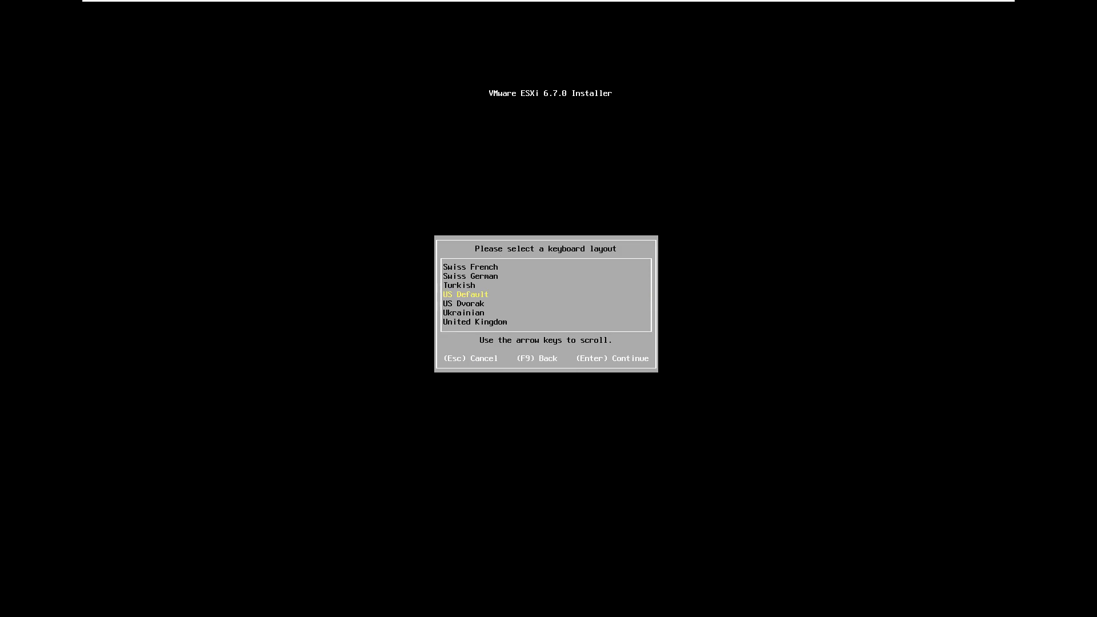
key("Enter")
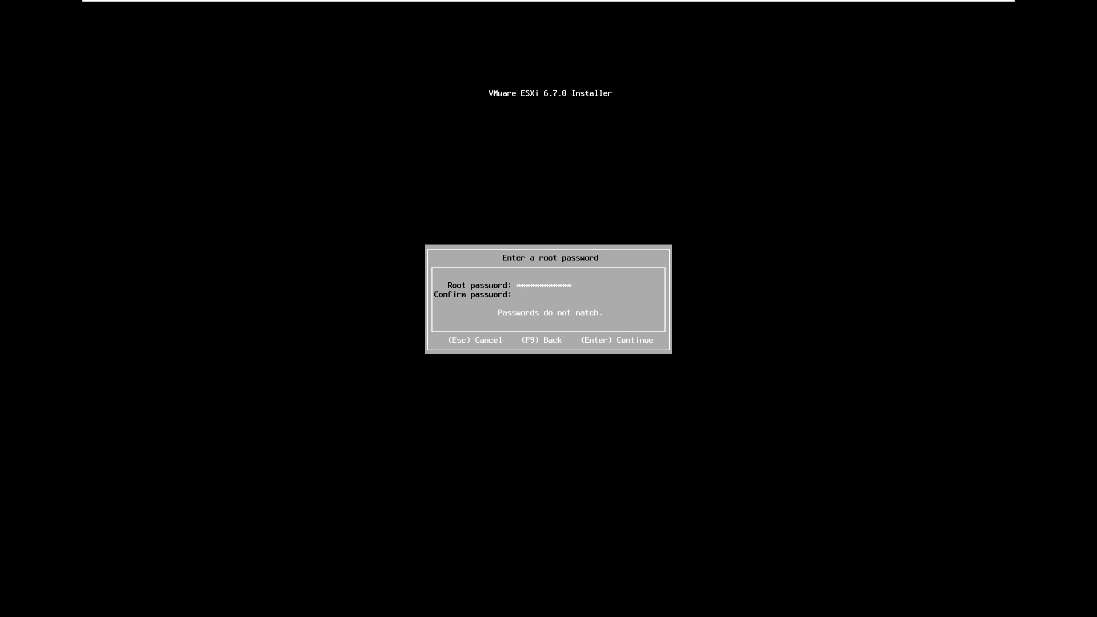
Step: Enter and confirm the root password, then confirm installing ESXi 6.7.0 onto the disk
type("***")
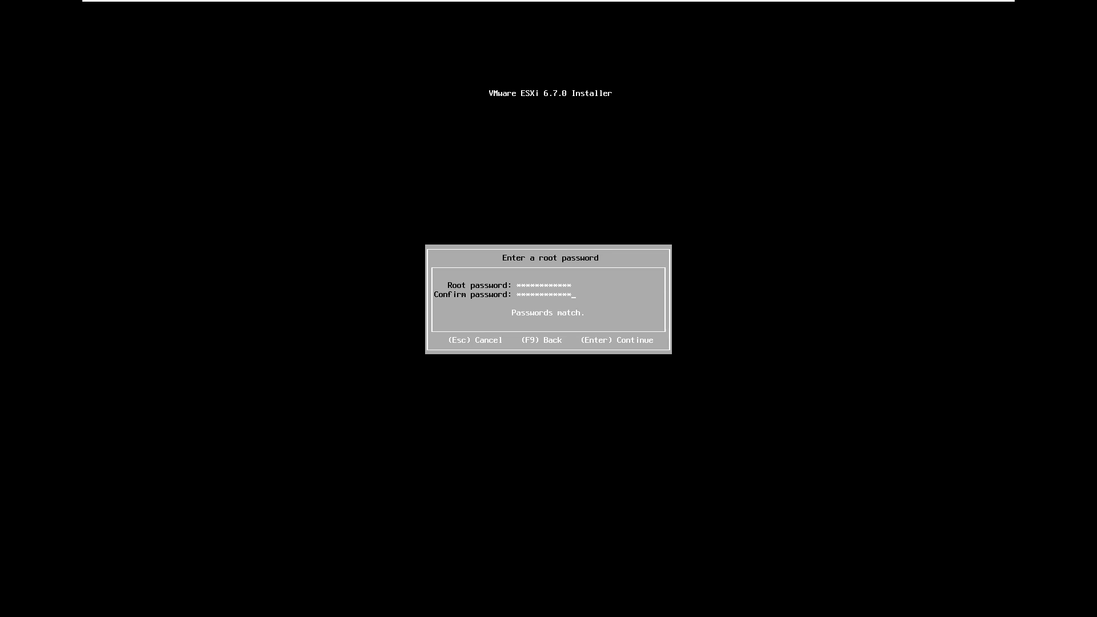
key("enter")
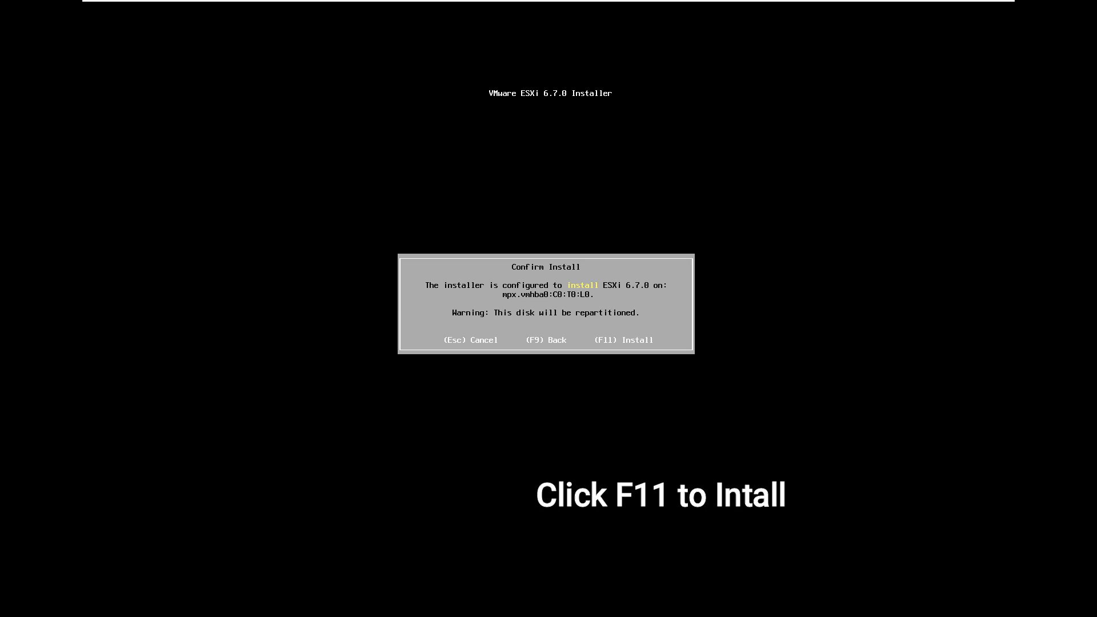
key("F11")
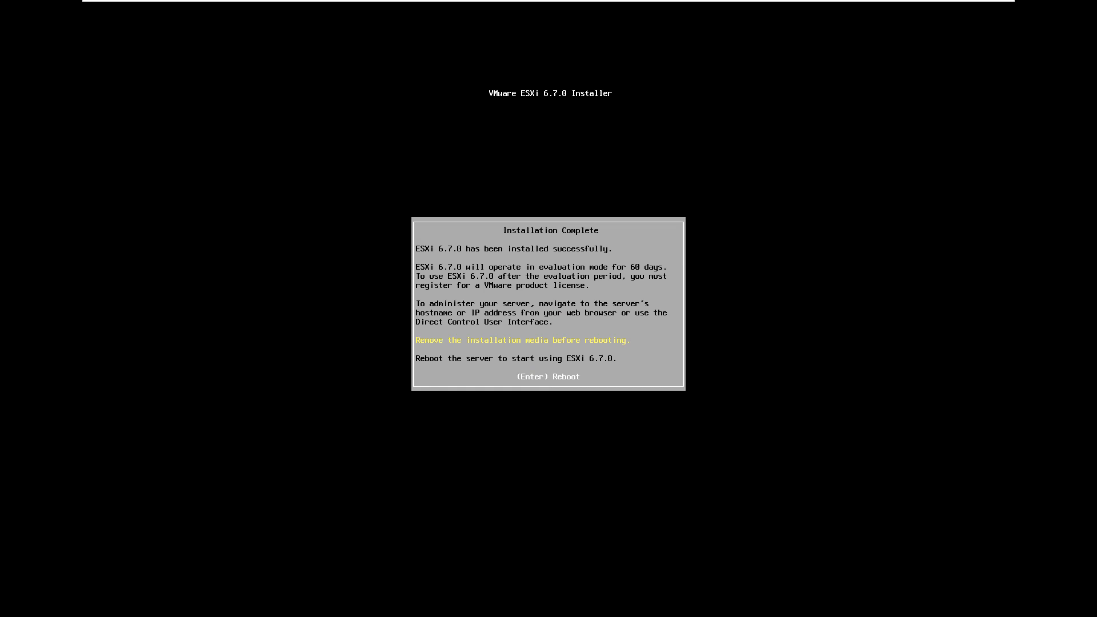
key("enter")
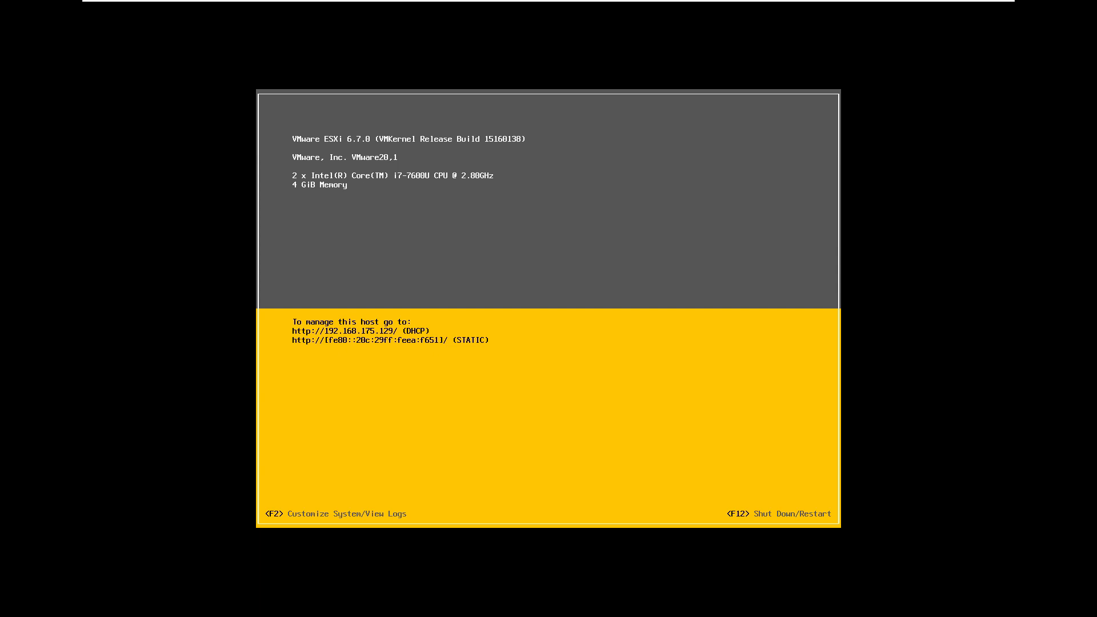
mouse_move(279, 534)
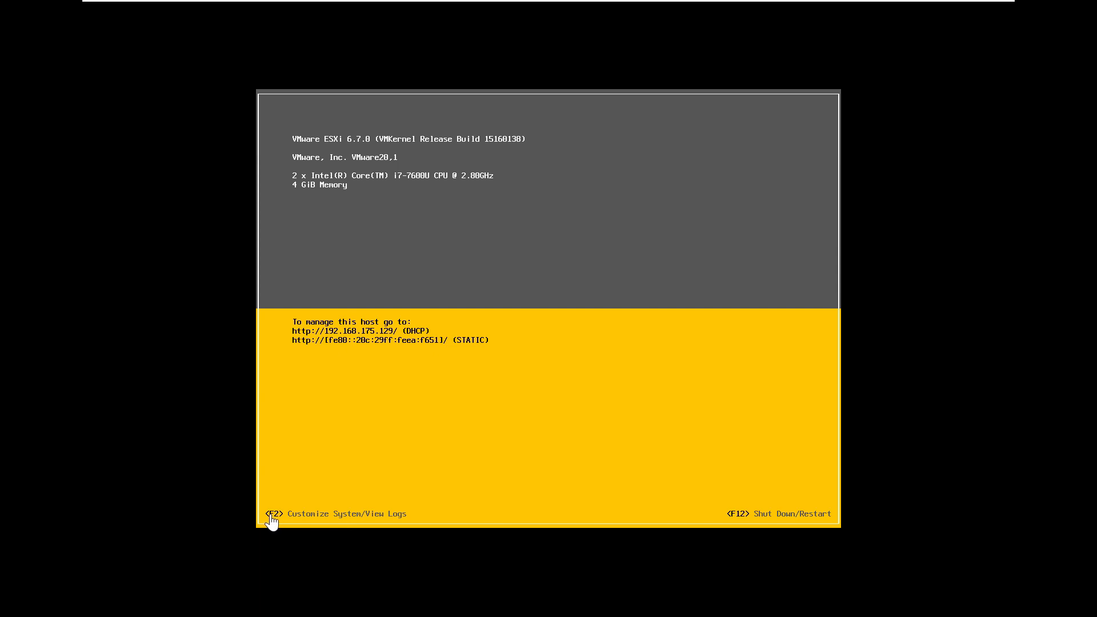
mouse_move(319, 524)
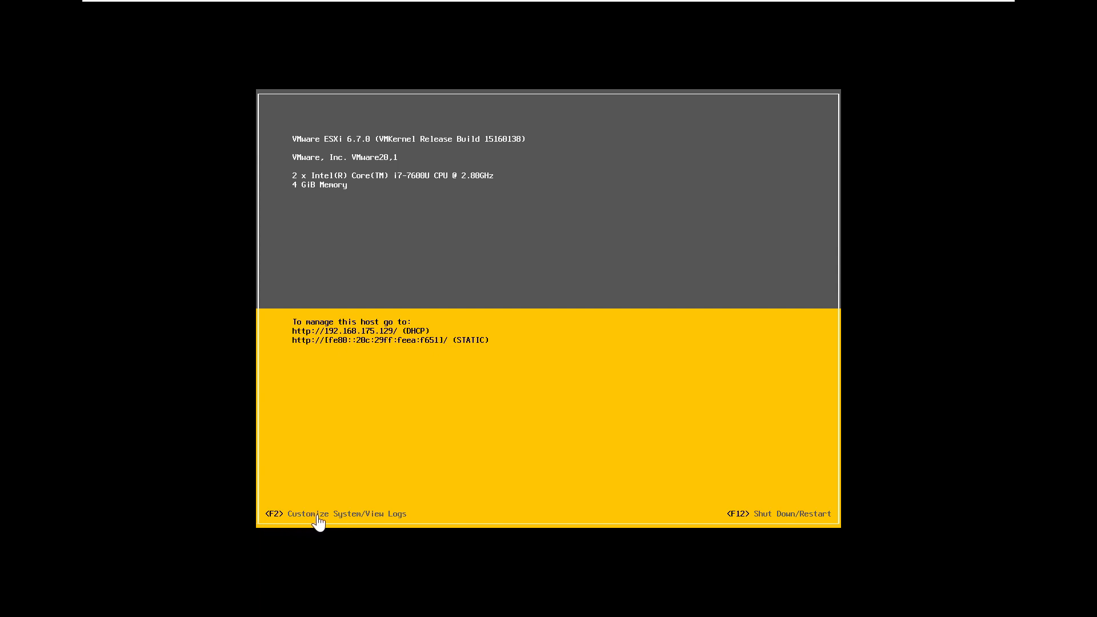
mouse_move(798, 521)
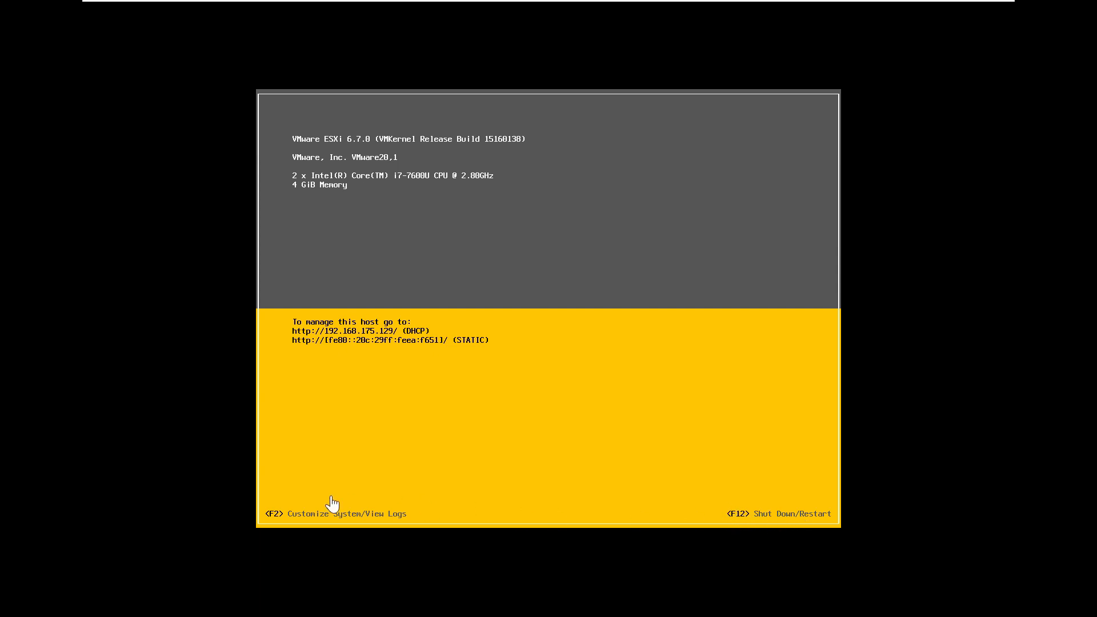
mouse_move(326, 337)
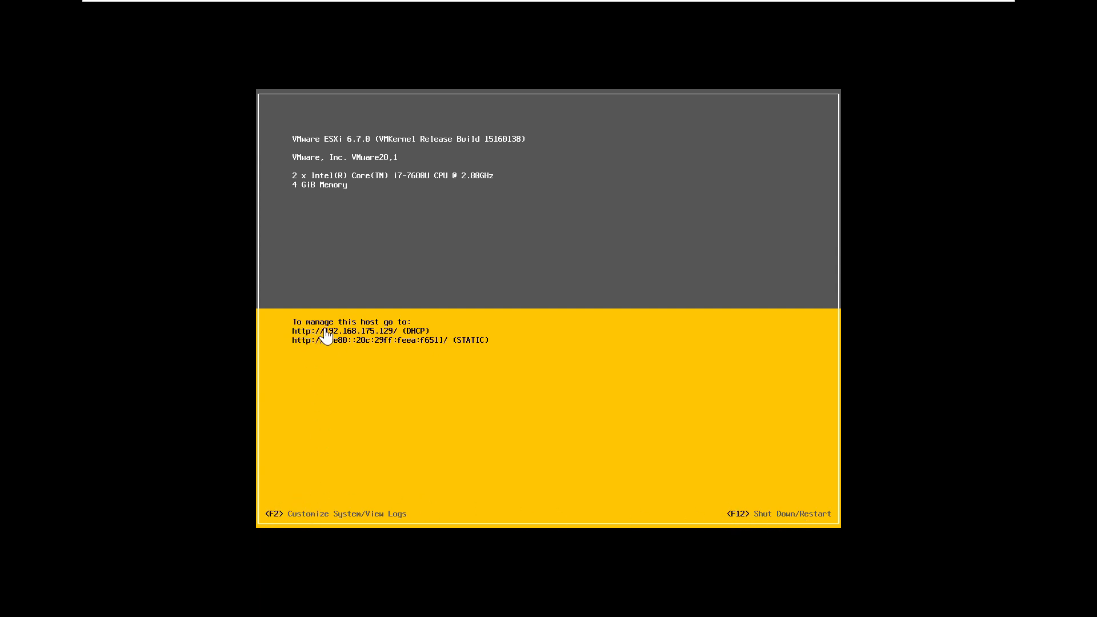
mouse_move(417, 342)
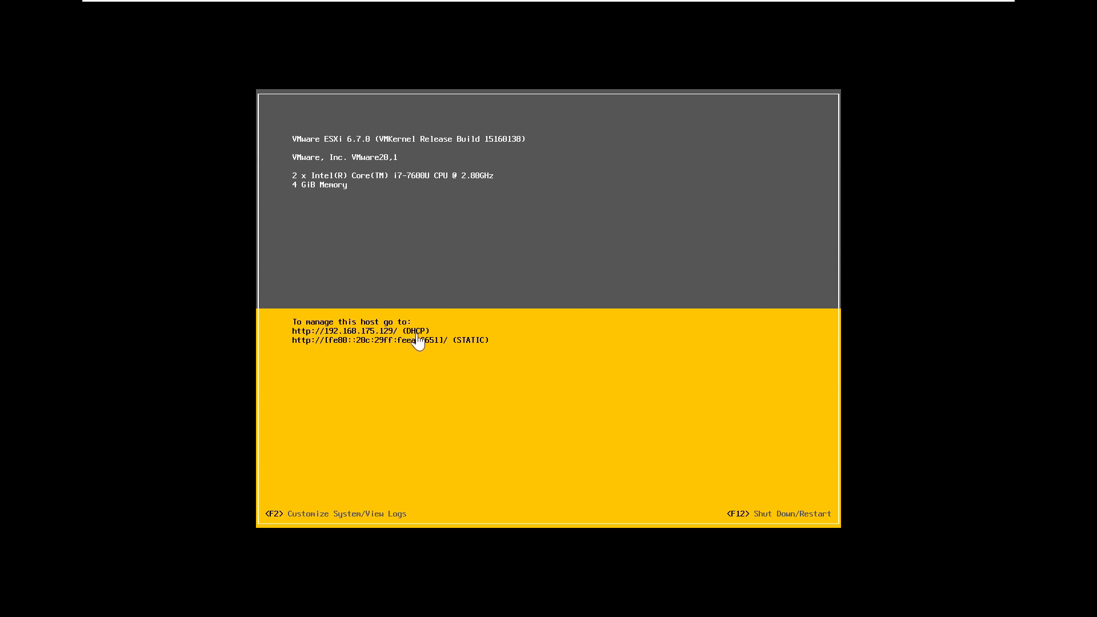
mouse_move(393, 373)
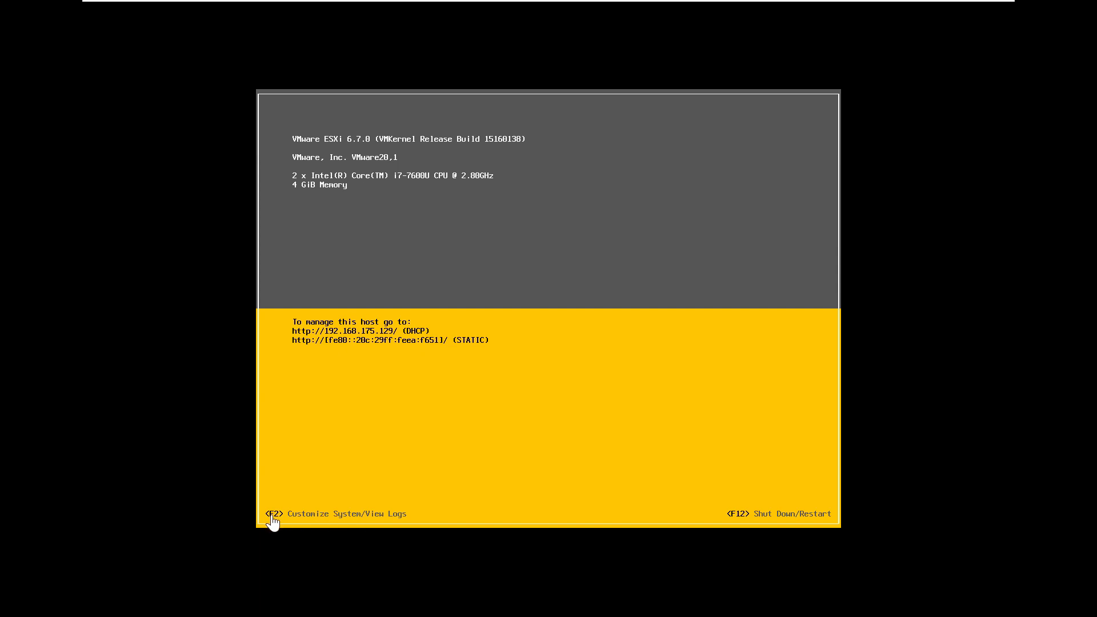
Step: Log in to the DCUI as root and reach IPv4 Configuration under Configure Management Network
key("F2")
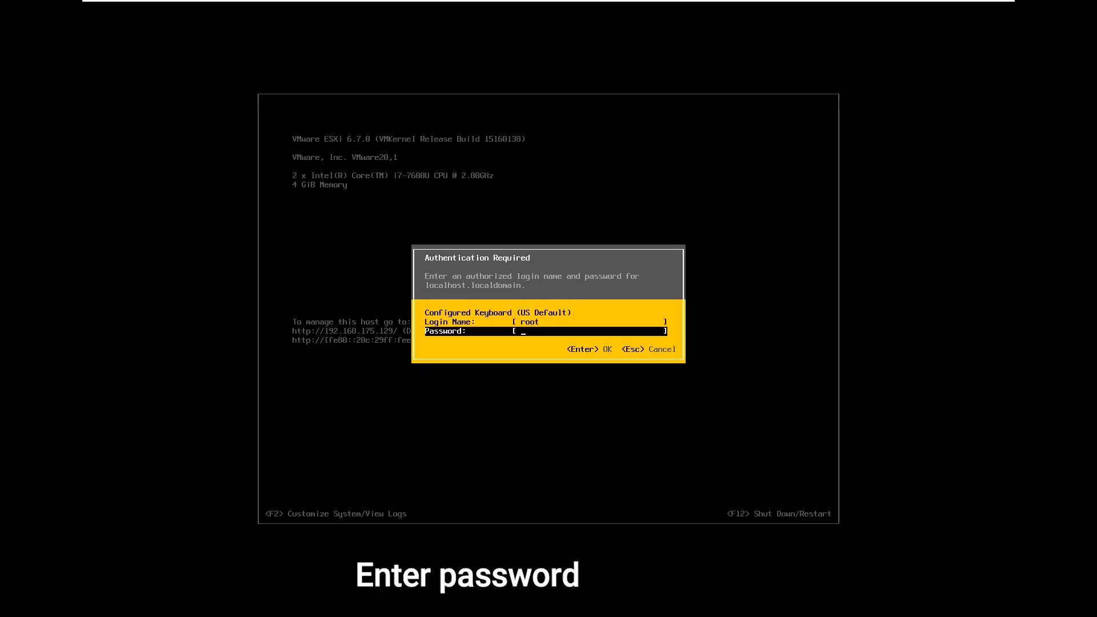
type("password")
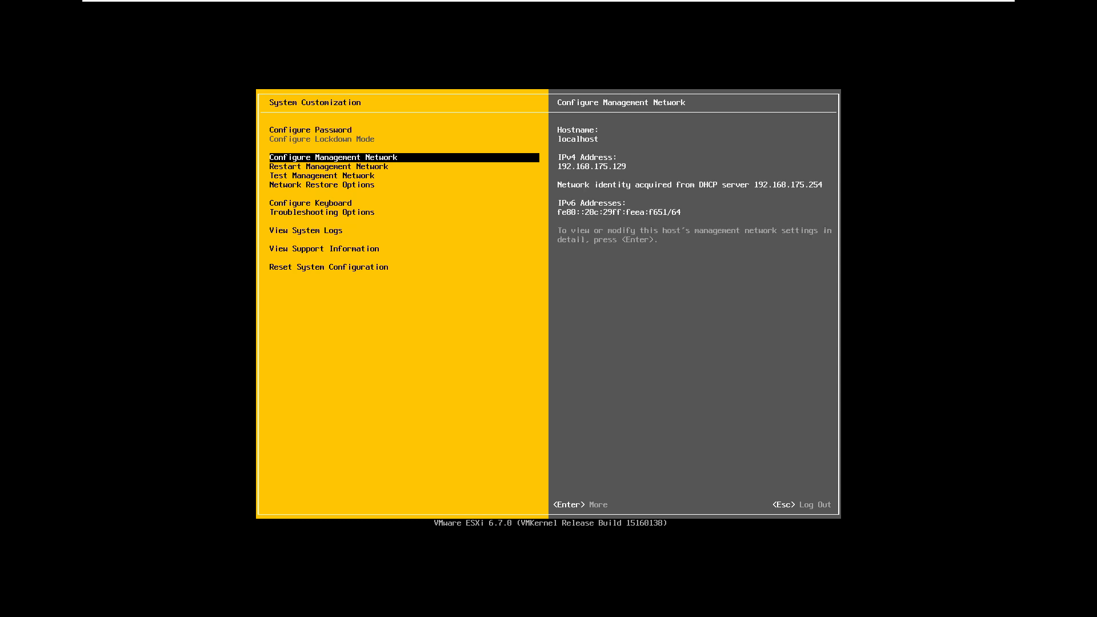
key("enter")
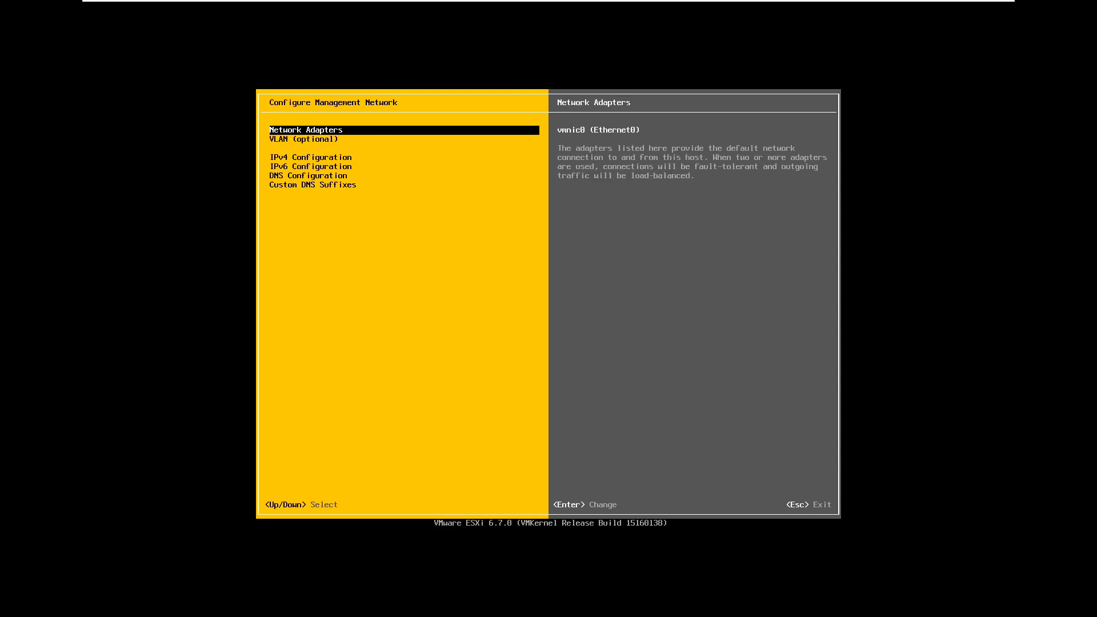
key("Down")
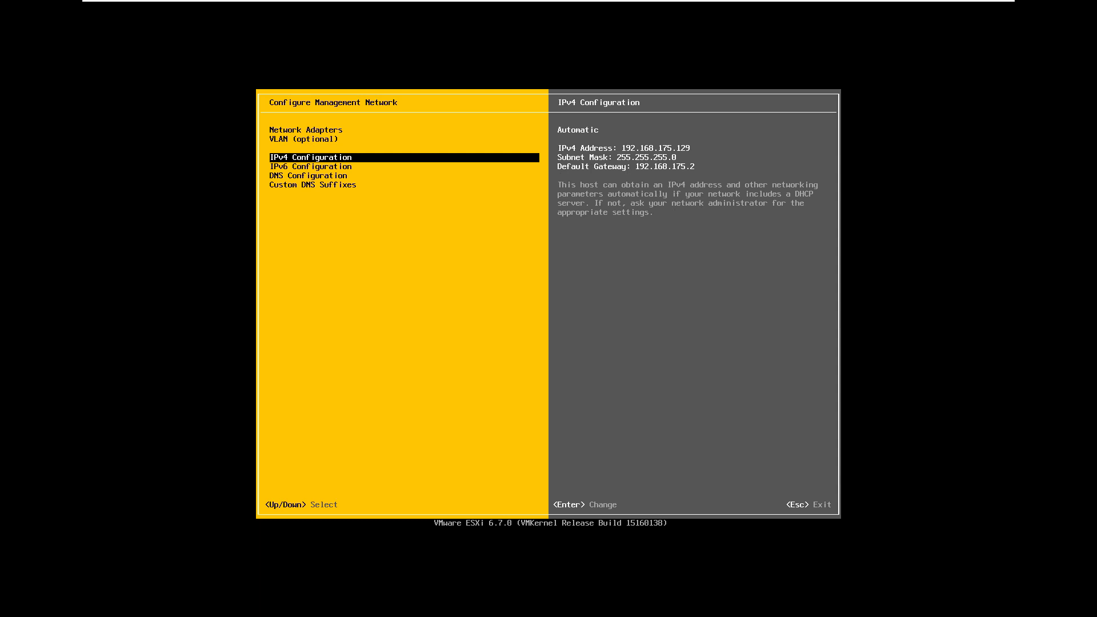
Step: Switch IPv4 to a static address 192.168.1.1 with subnet mask 255.255.255.0
key("Enter")
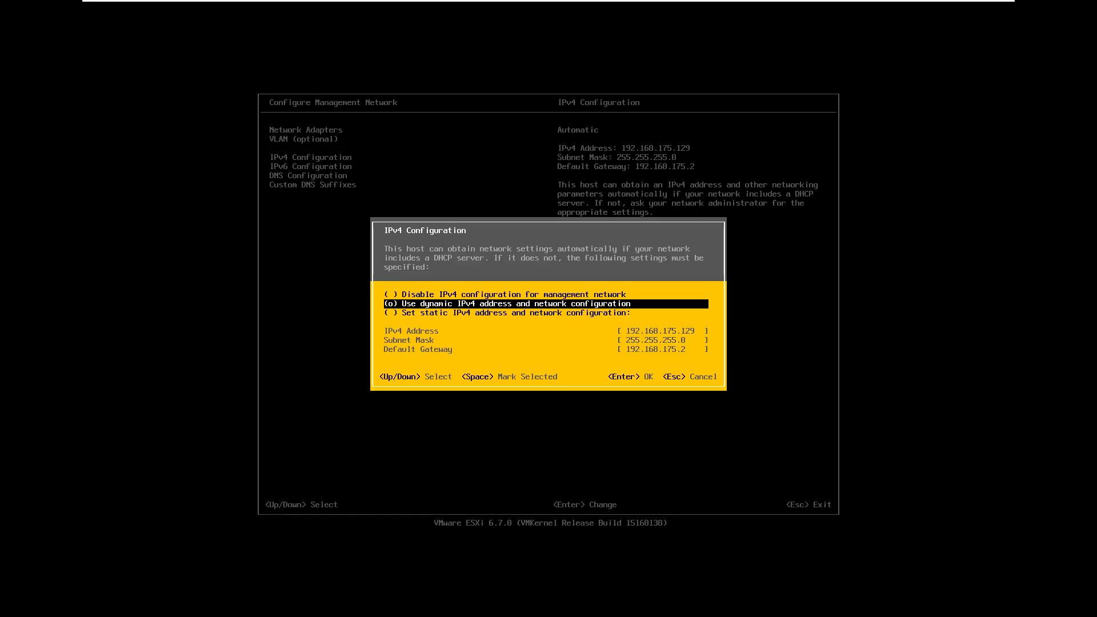
key("Up")
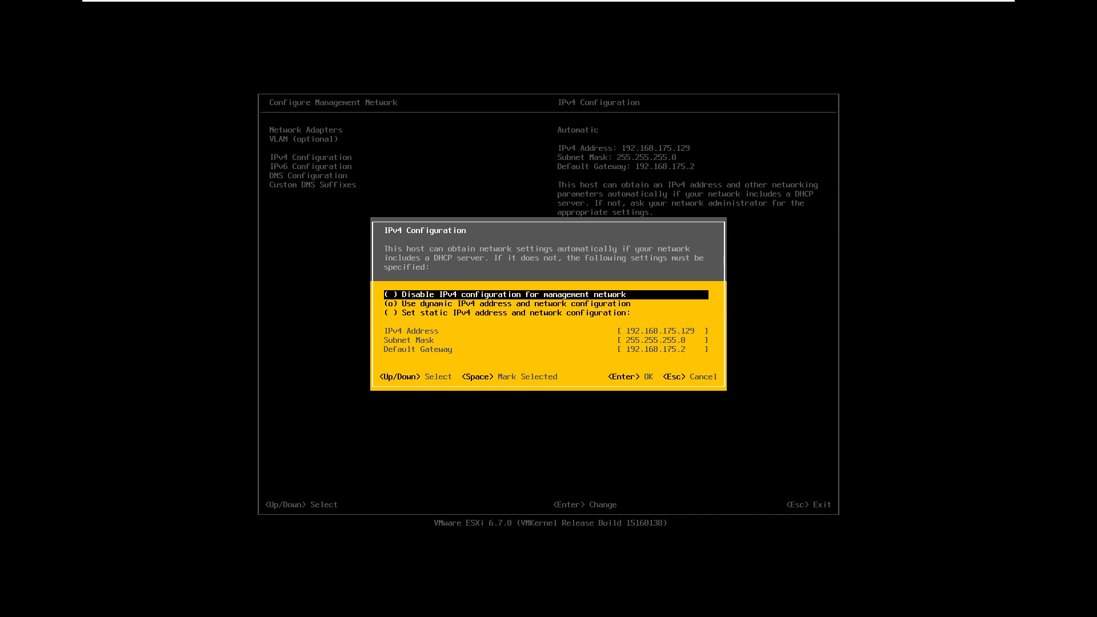
key("Down")
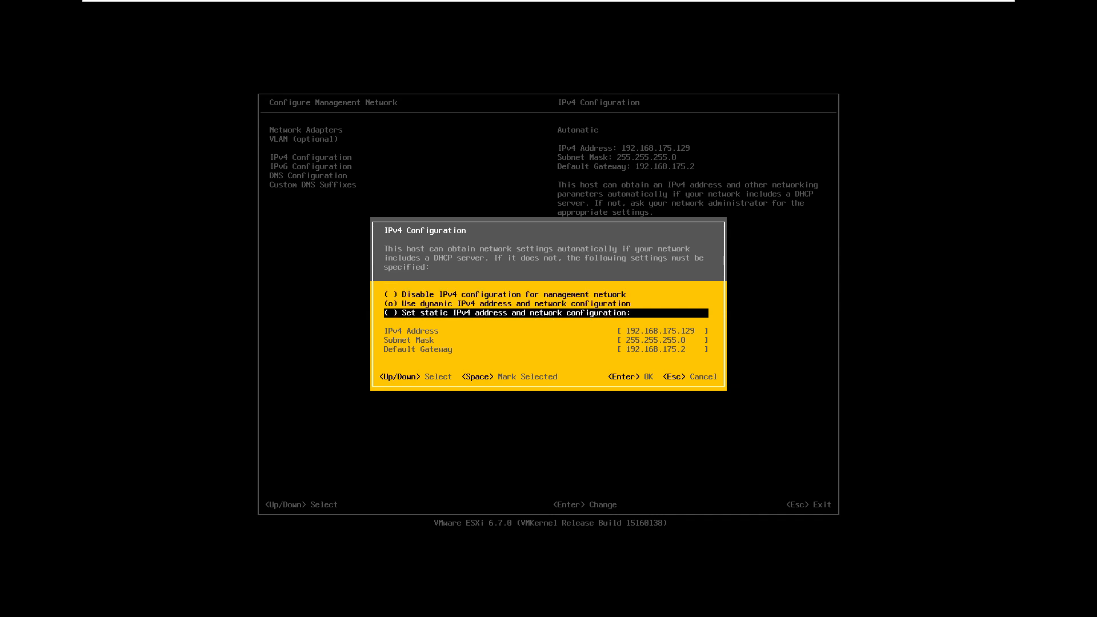
key("space")
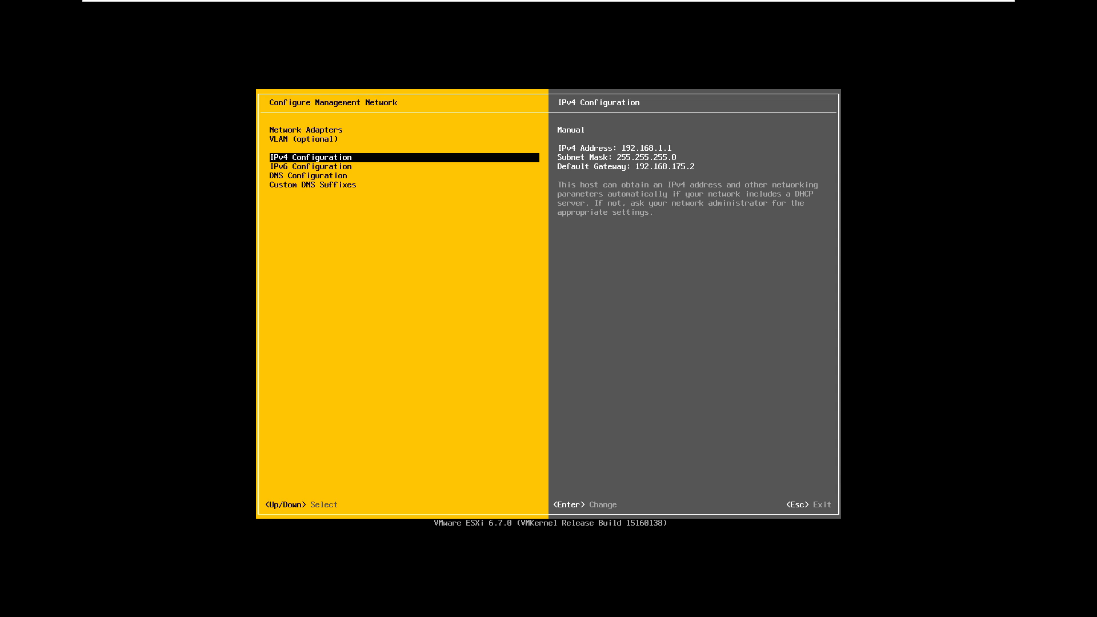
Step: Replace the default gateway 192.168.175.2 with 192.168.1.2
key("Enter")
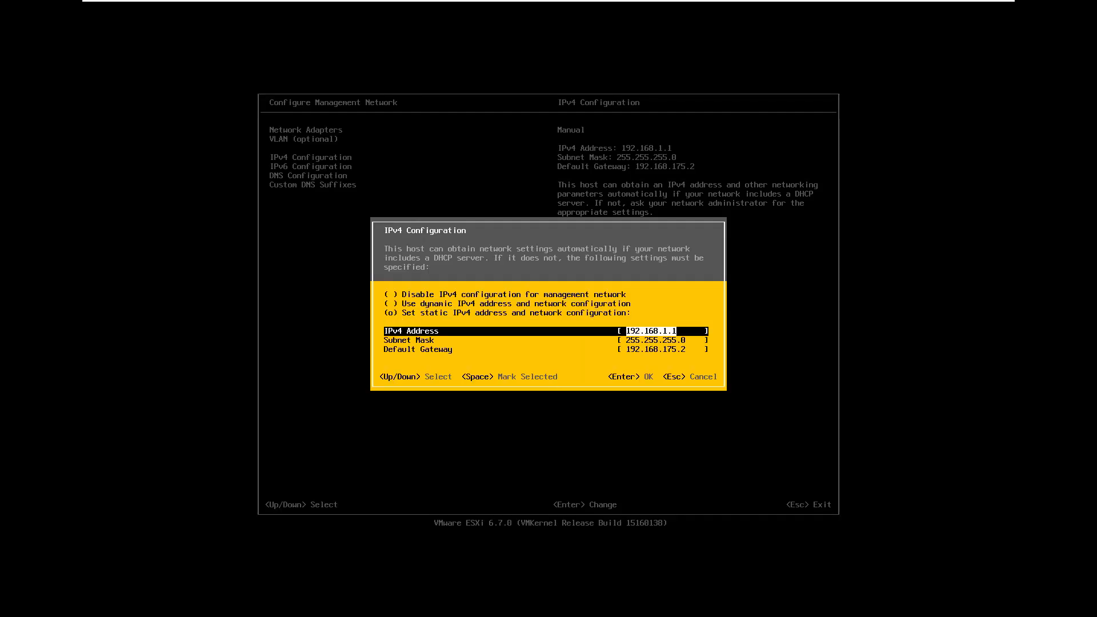
key("Down")
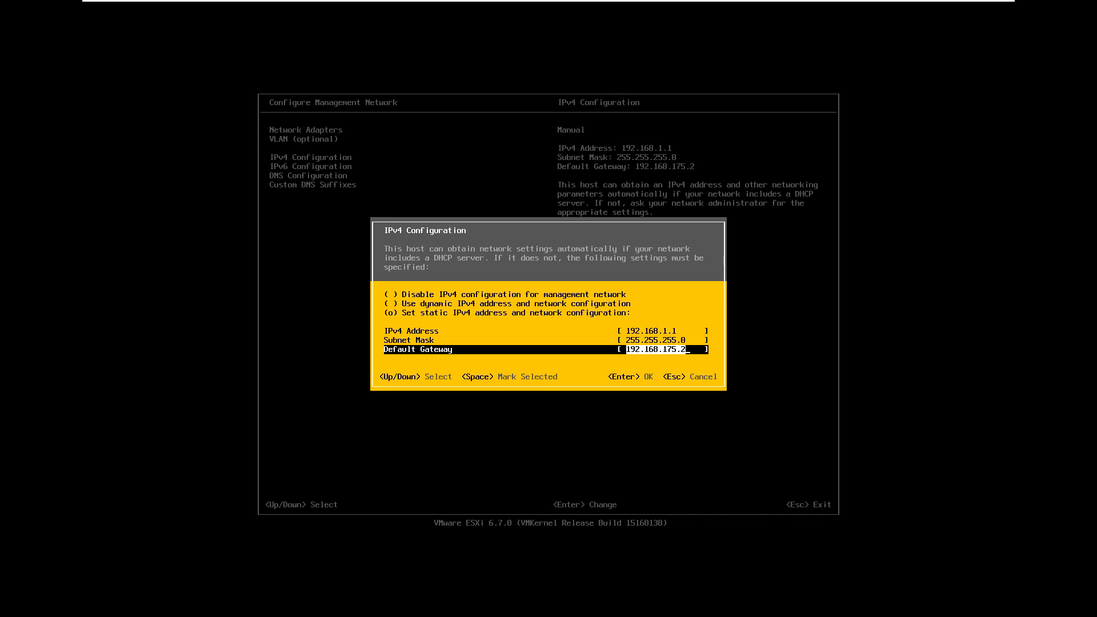
key("BackSpace")
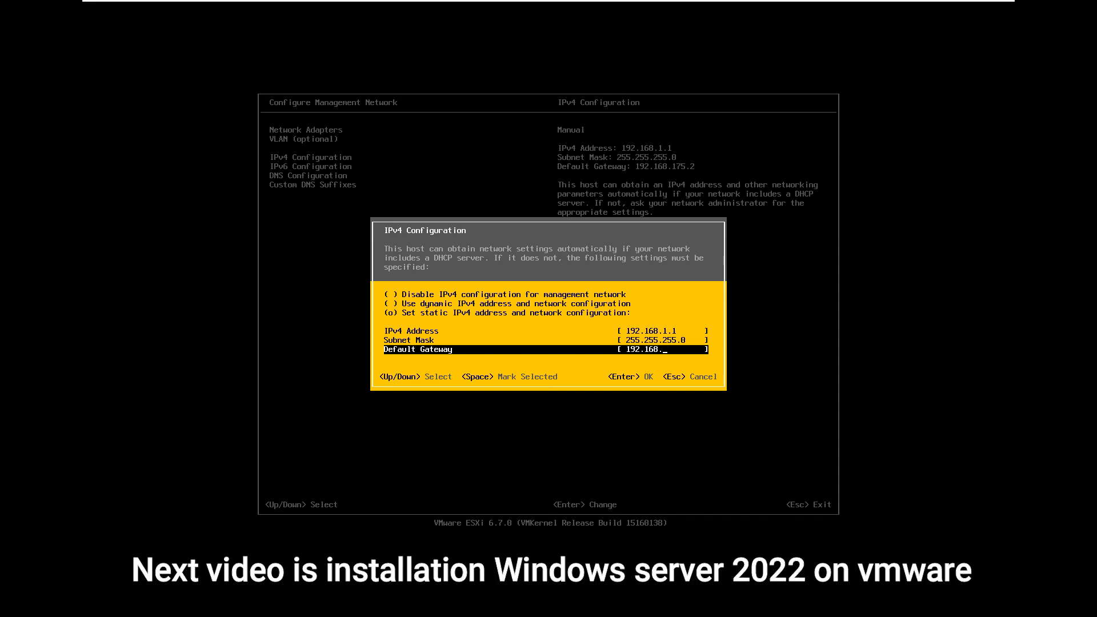
key("Enter")
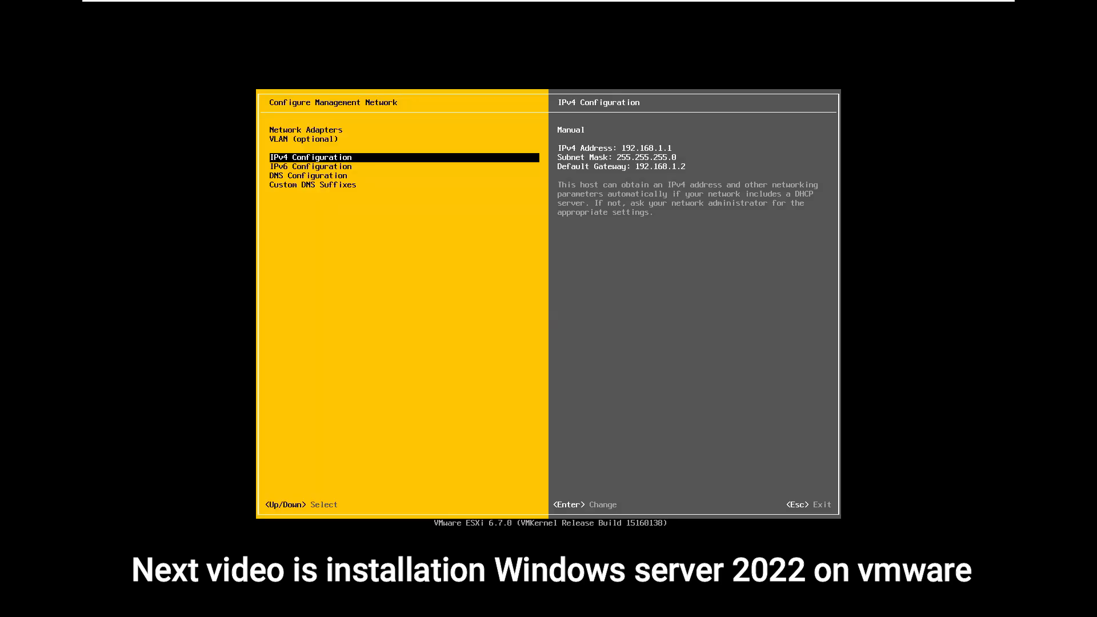